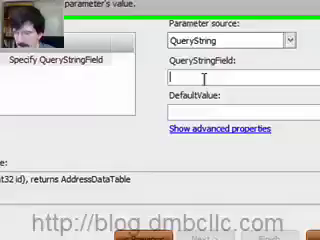
{"action": "type", "text": "id"}
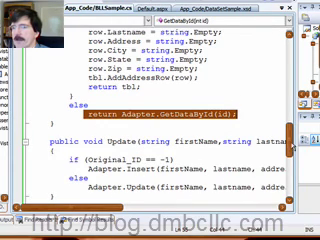
{"action": "scroll", "scroll_direction": "down", "scroll_amount": 3}
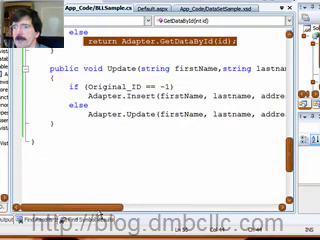